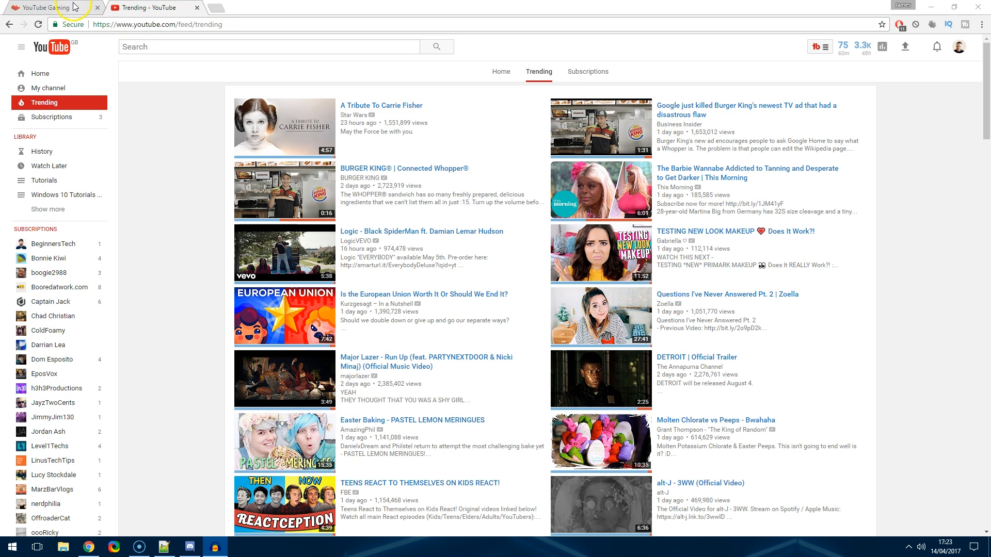
- Switch from the dark YouTube Gaming tab back to Trending and open Chrome DevTools
left_click(41, 7)
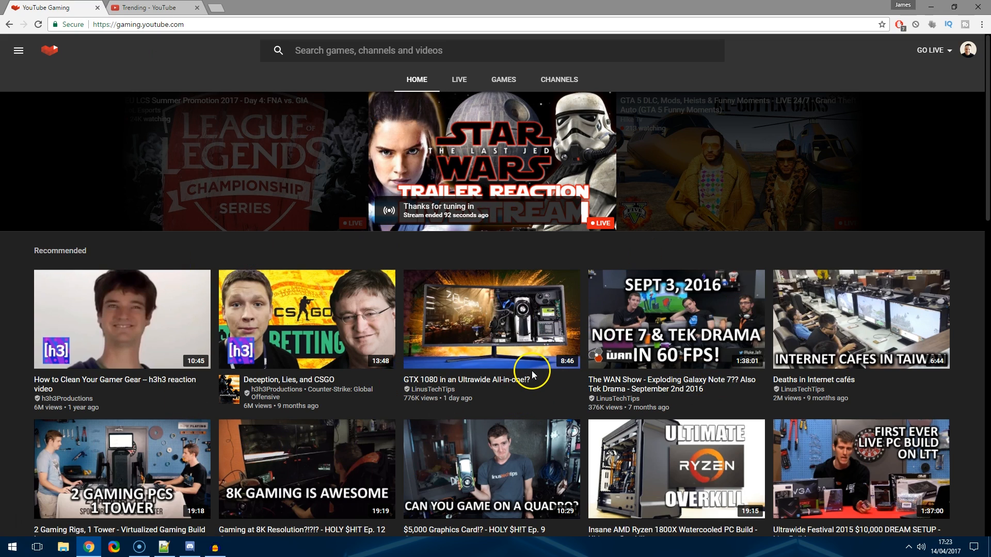
mouse_move(529, 376)
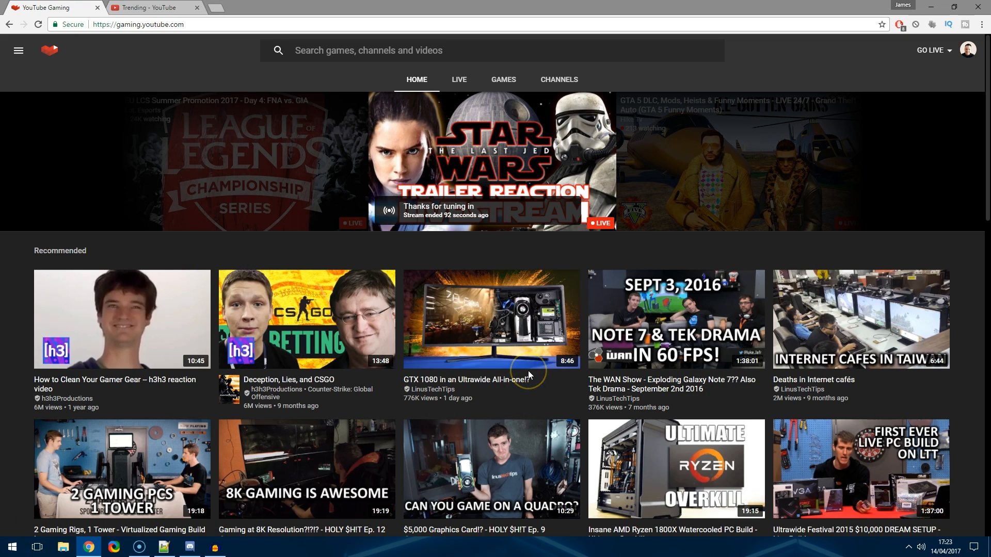
mouse_move(524, 375)
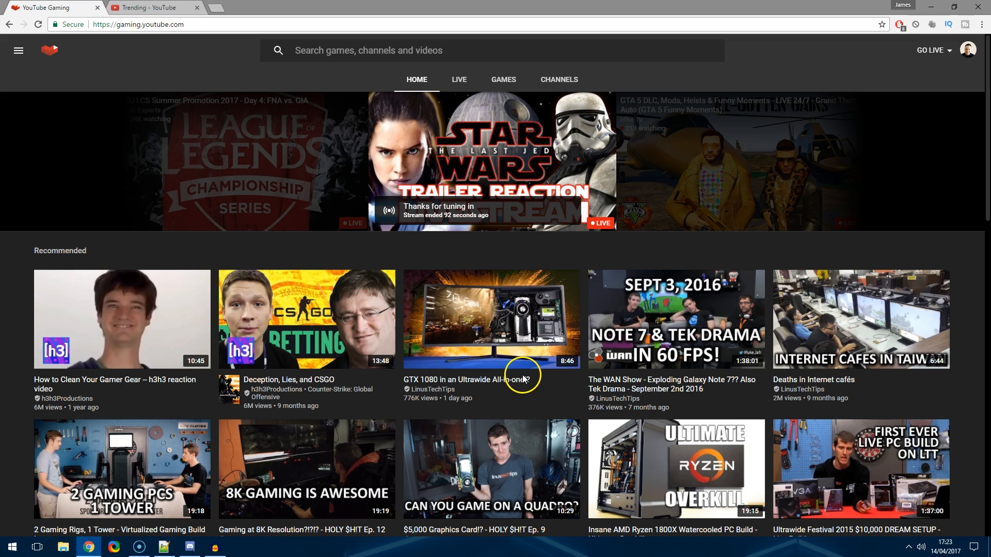
mouse_move(699, 137)
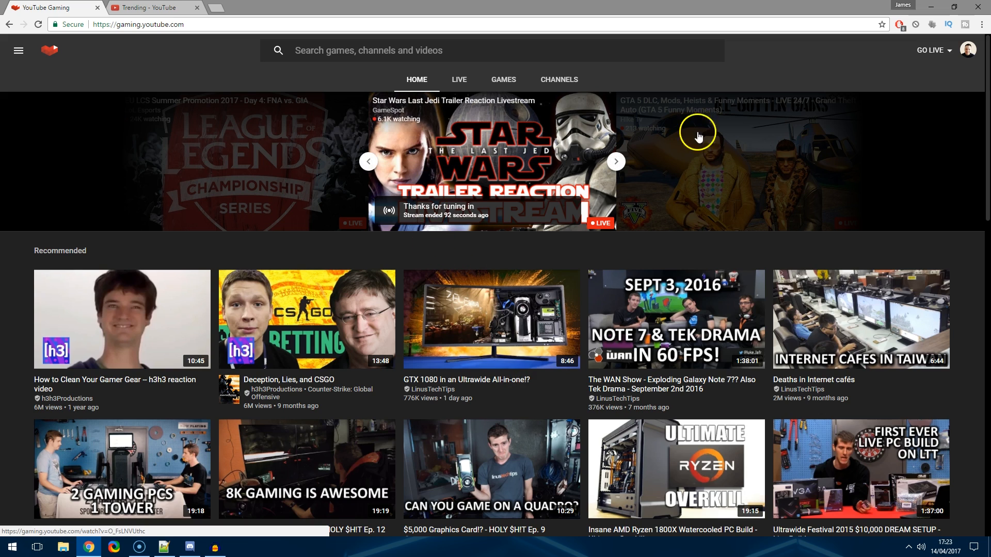
left_click(149, 7)
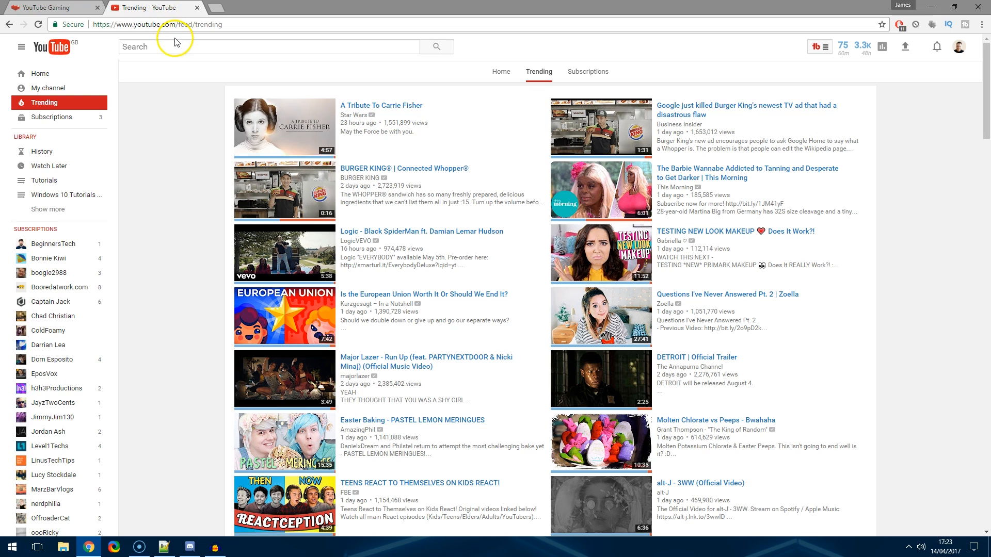
mouse_move(182, 48)
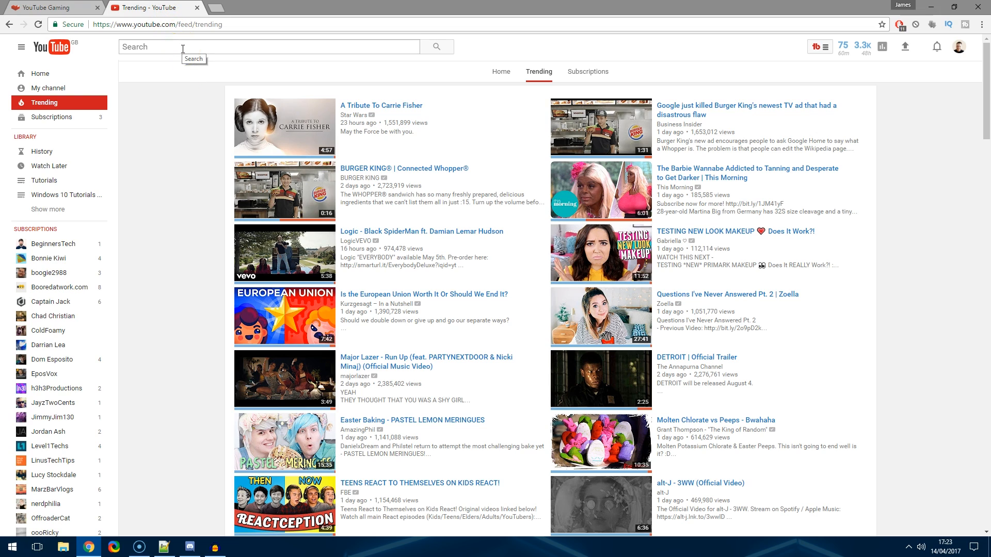
mouse_move(198, 65)
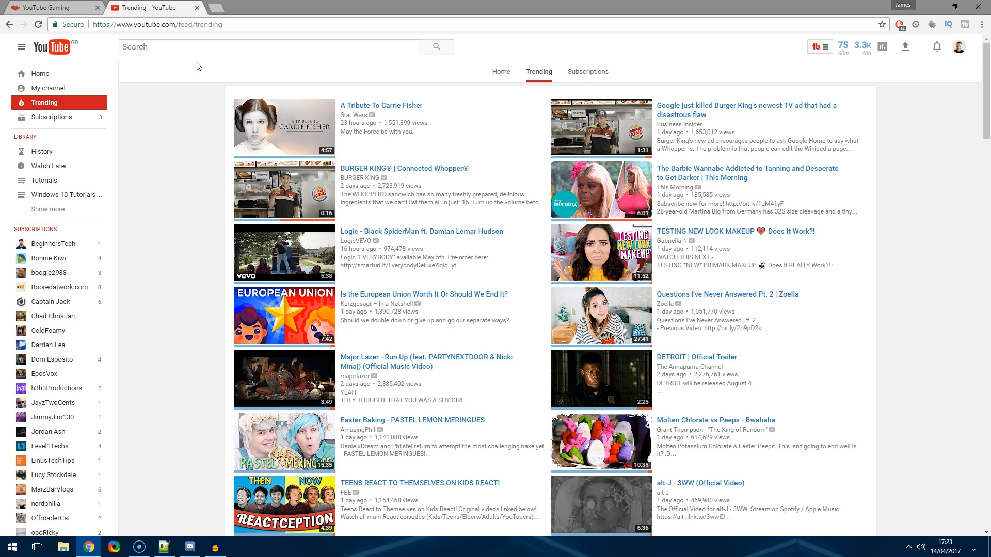
key("Ctrl+Shift+I")
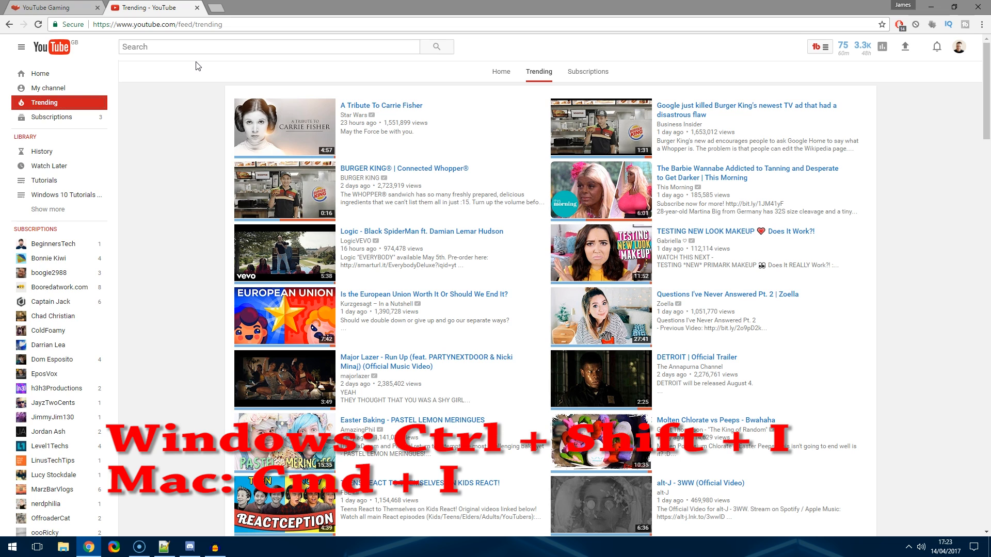
key("Ctrl+Shift+I")
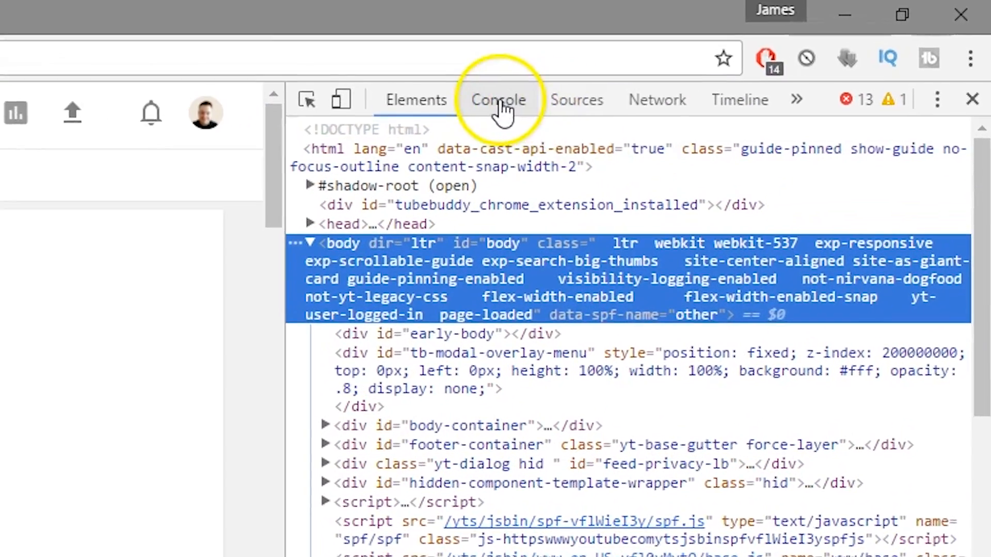
- Run document.cookie="VISITOR_INFO1_LIVE=fPQ4jCL6EiE" in the DevTools Console
left_click(498, 100)
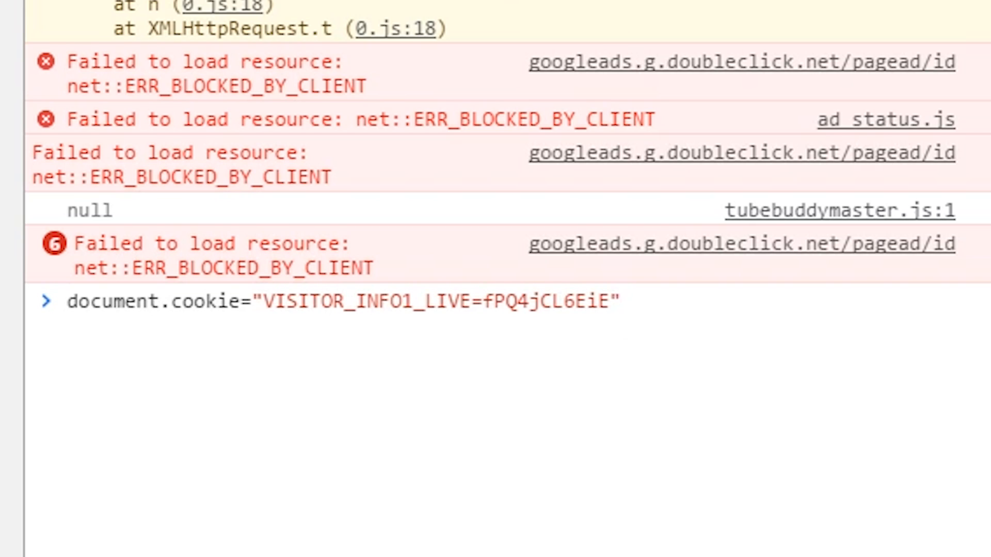
left_click(618, 306)
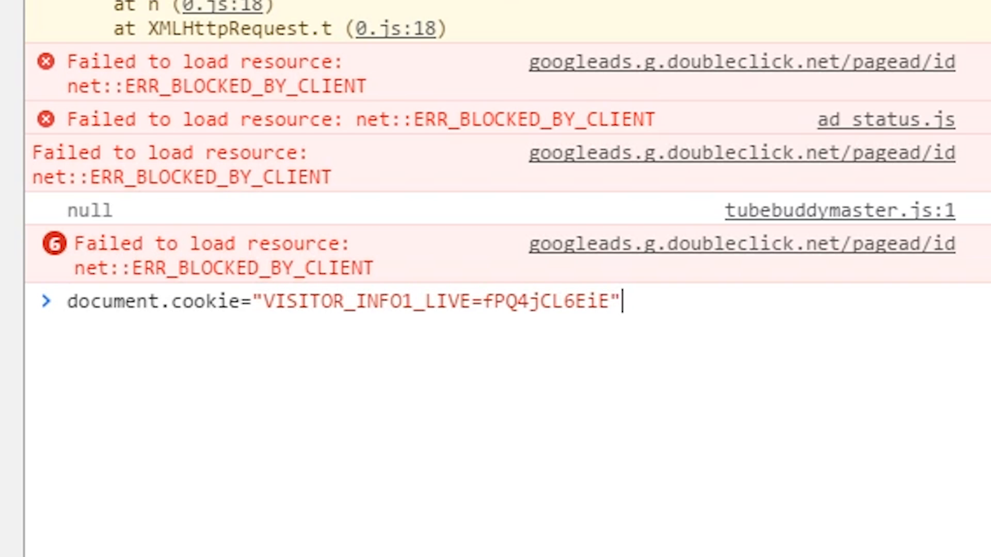
key("Enter")
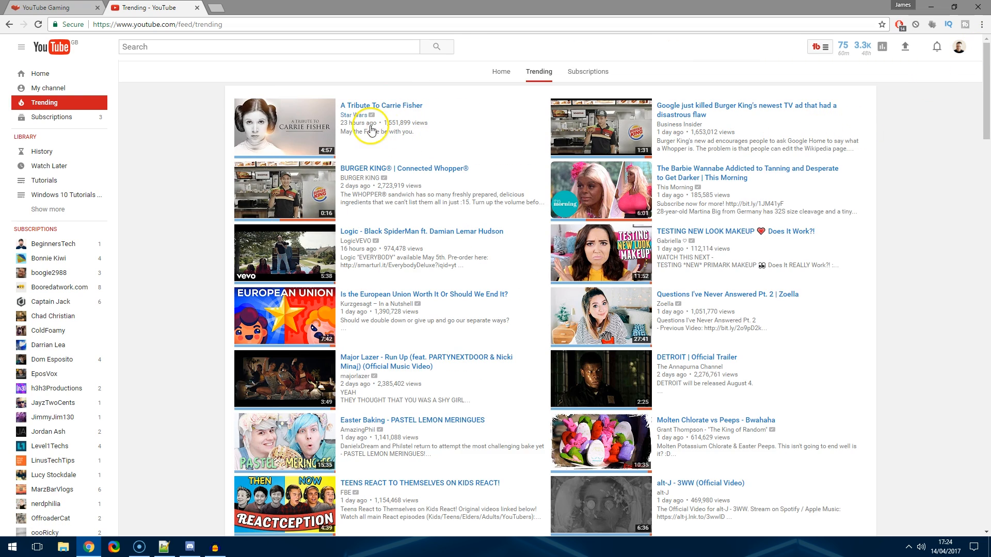
mouse_move(36, 25)
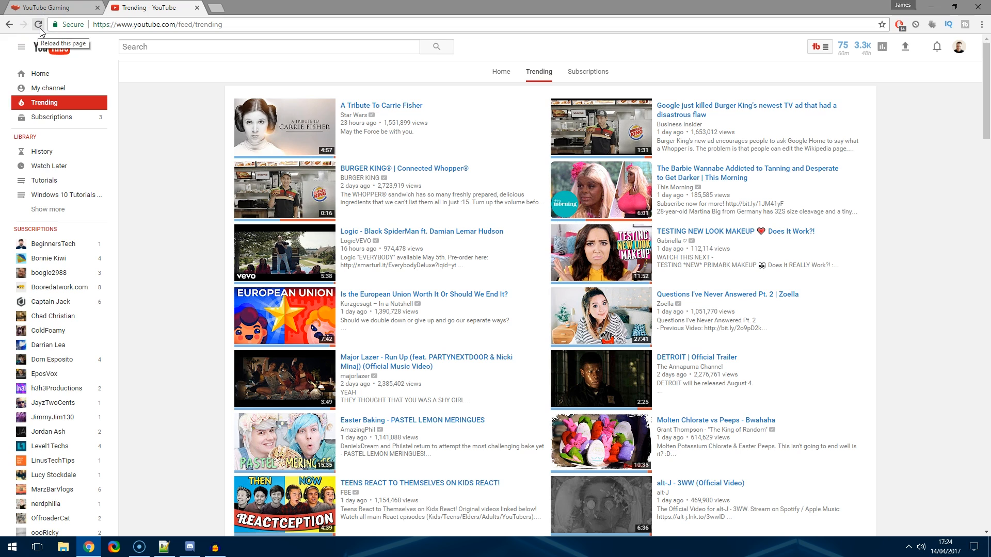
- Reload Trending so it shows the Material layout with a single-column video list
left_click(39, 25)
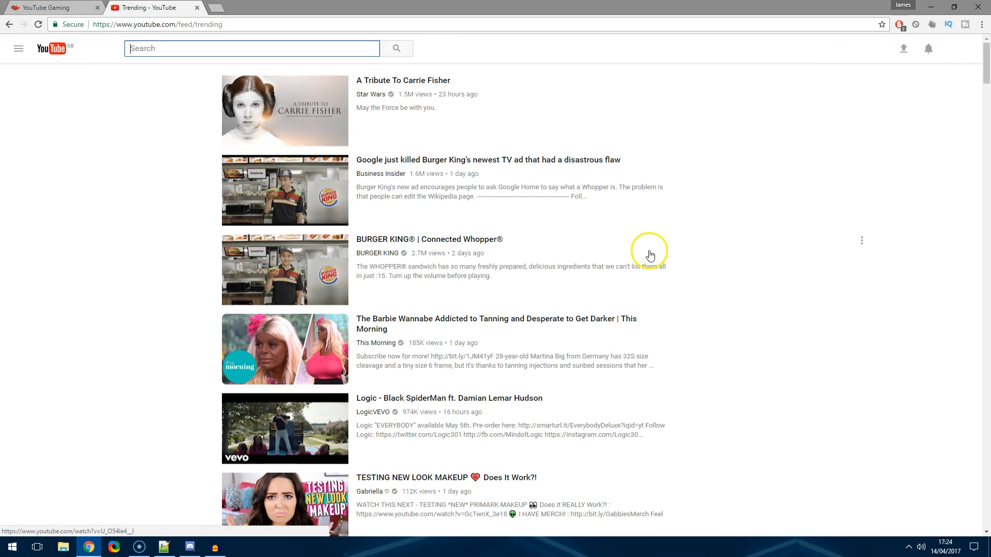
left_click(20, 48)
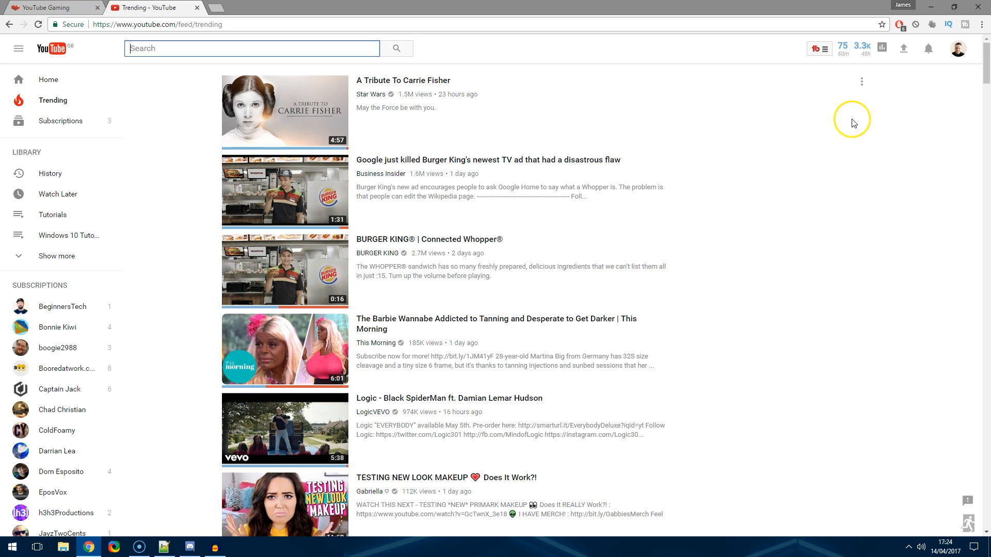
mouse_move(876, 120)
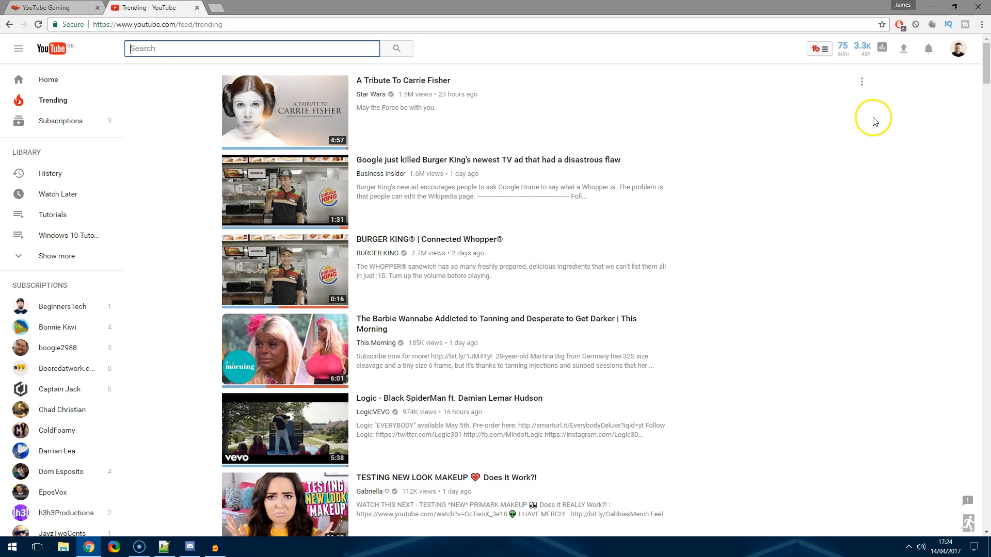
mouse_move(958, 51)
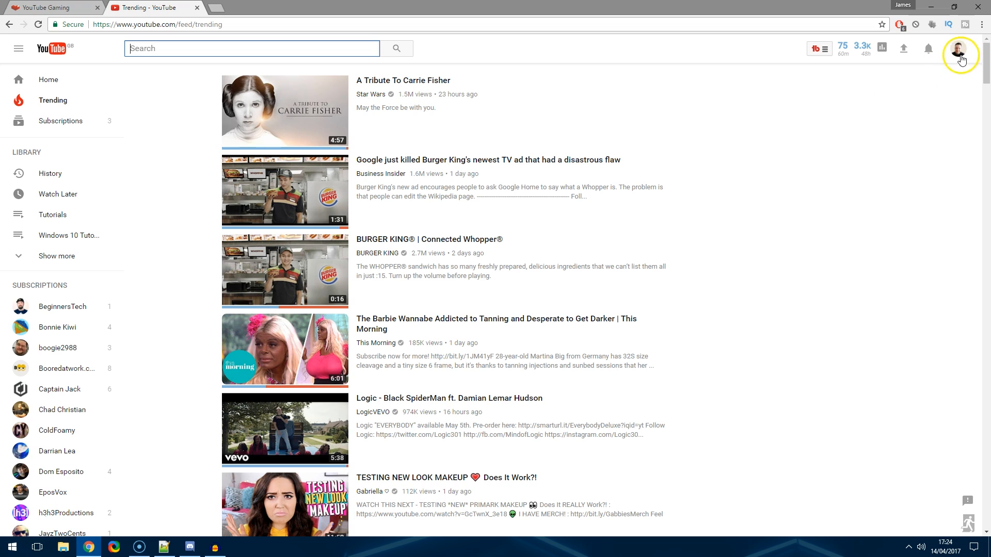
- Turn on Dark Mode from the profile avatar's account menu
left_click(960, 54)
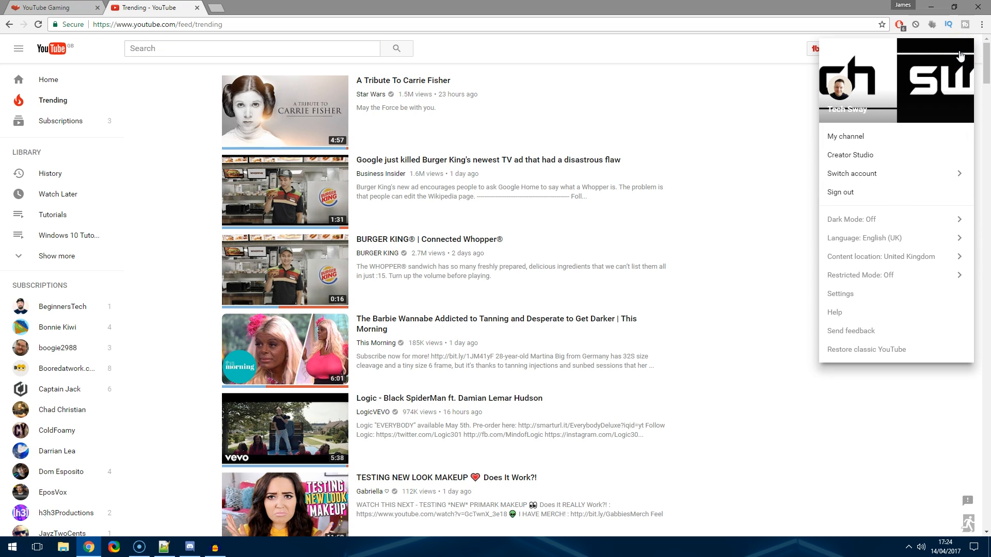
mouse_move(864, 215)
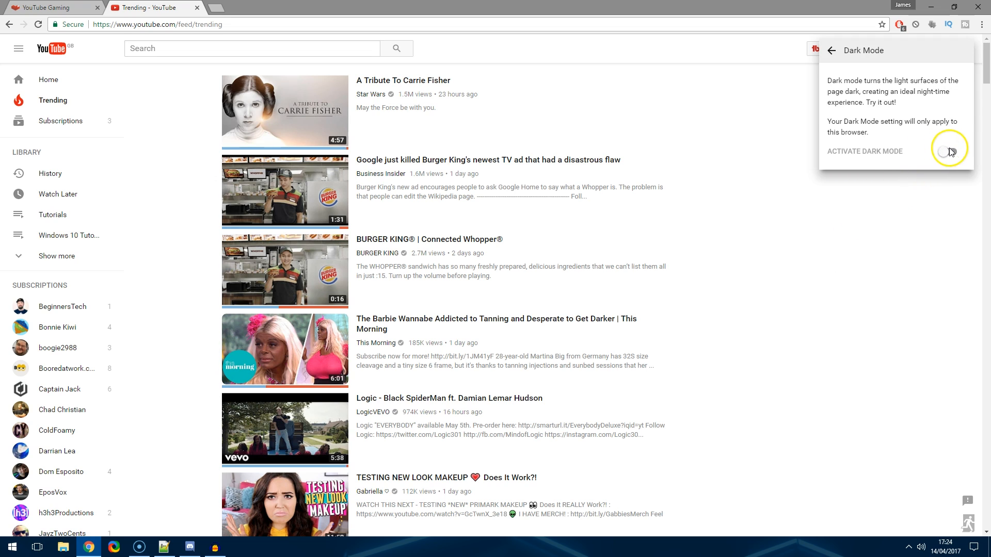
left_click(948, 151)
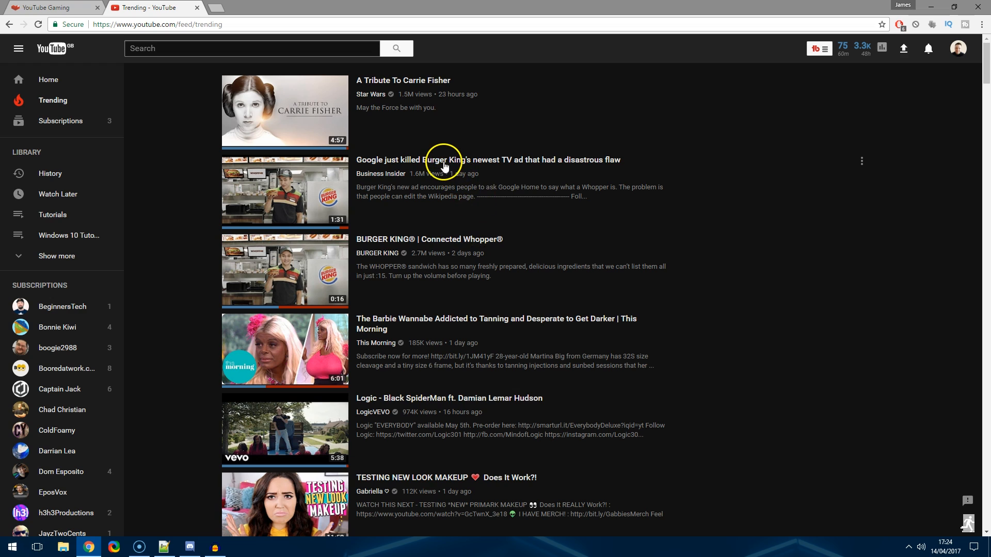
- Play the Burger King ad video, hide the vidIQ tweets panel, and confirm Dark Mode
left_click(489, 159)
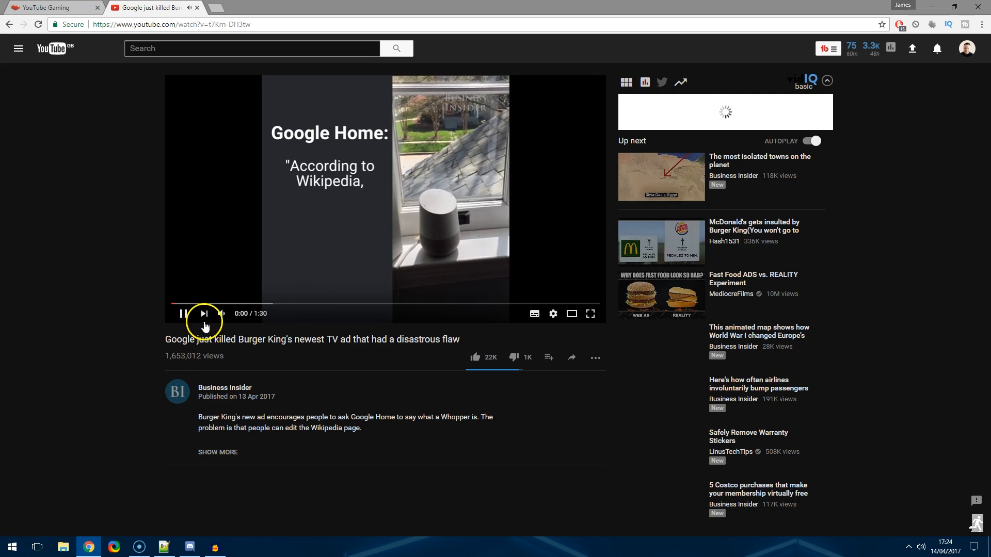
left_click(661, 82)
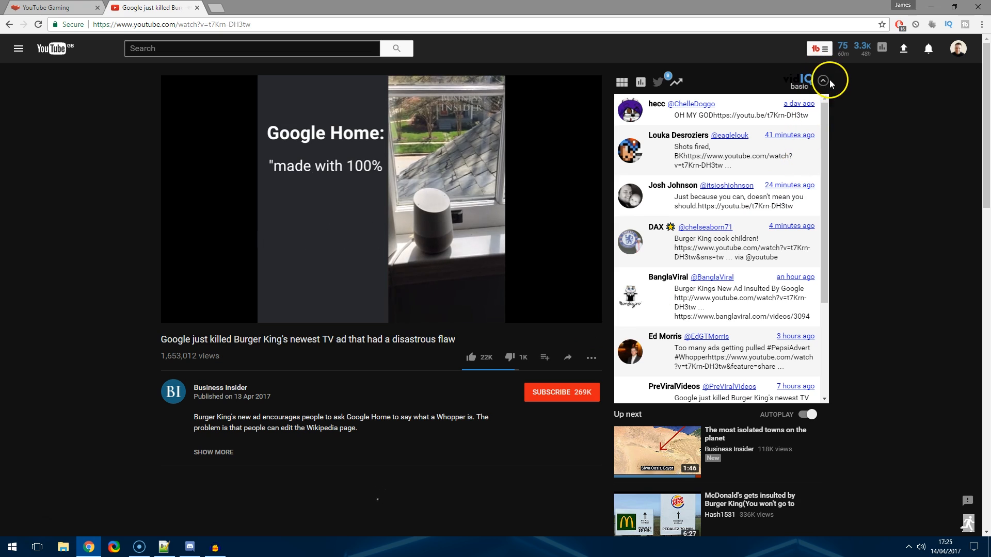
left_click(823, 81)
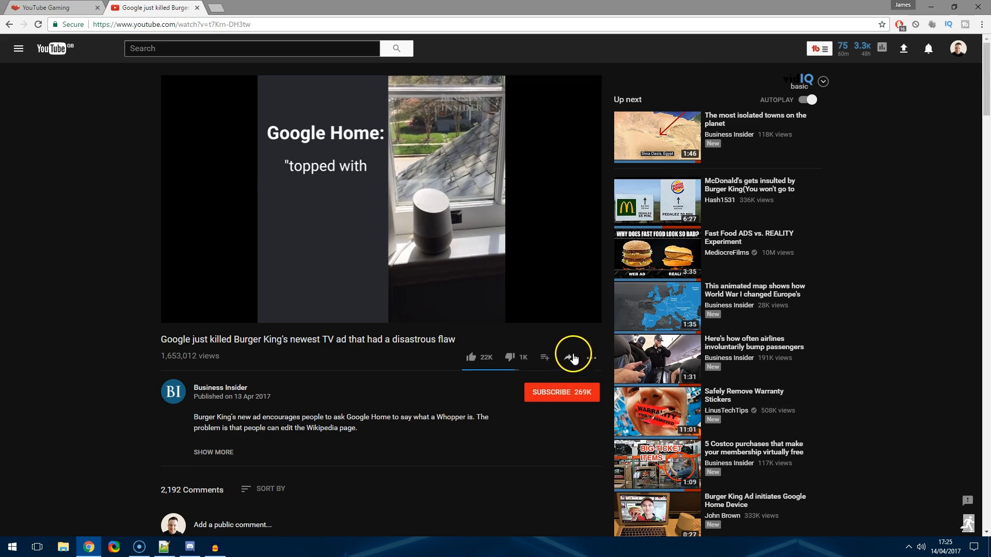
left_click(952, 49)
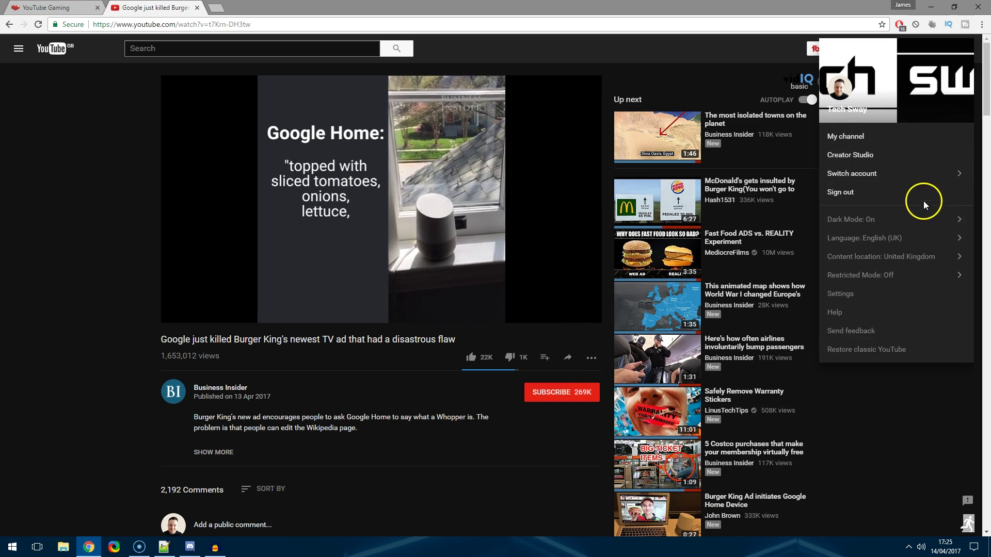